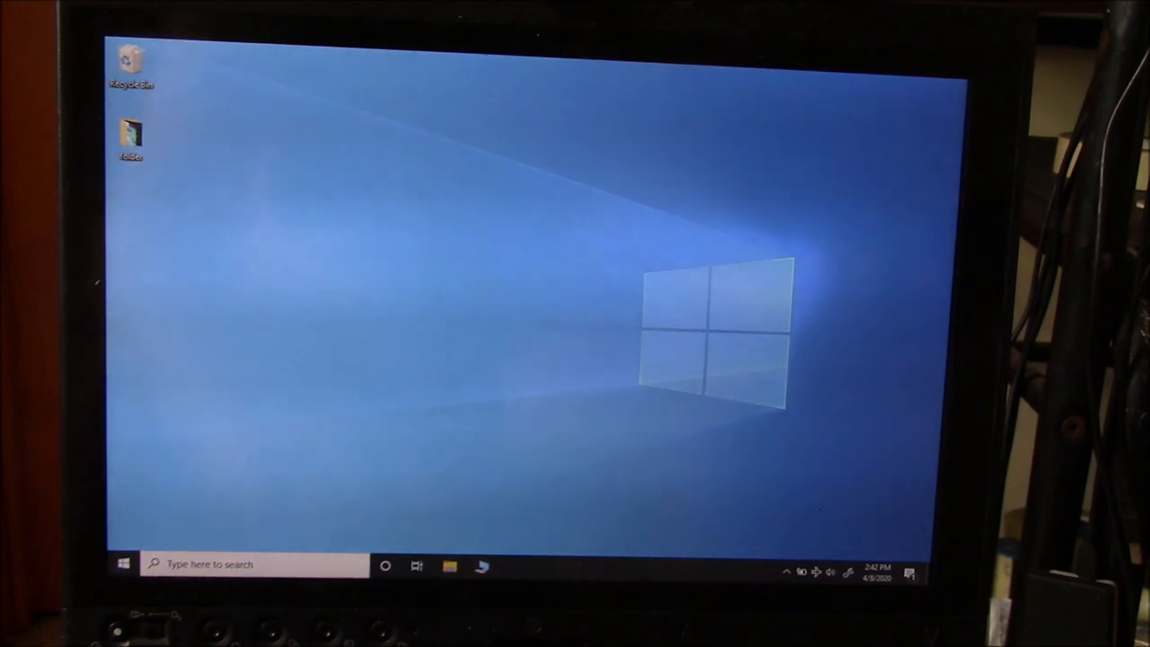
- Search 'this PC' from the taskbar and open This PC, showing only Local Disk (C:)
click(225, 563)
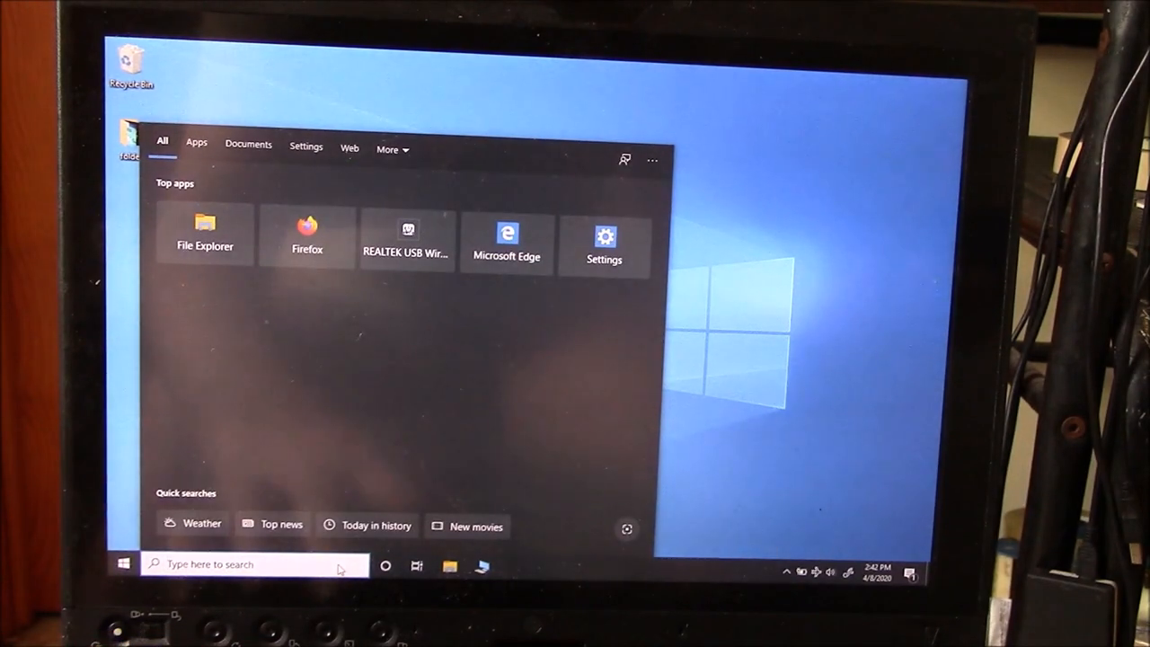
text(this PC)
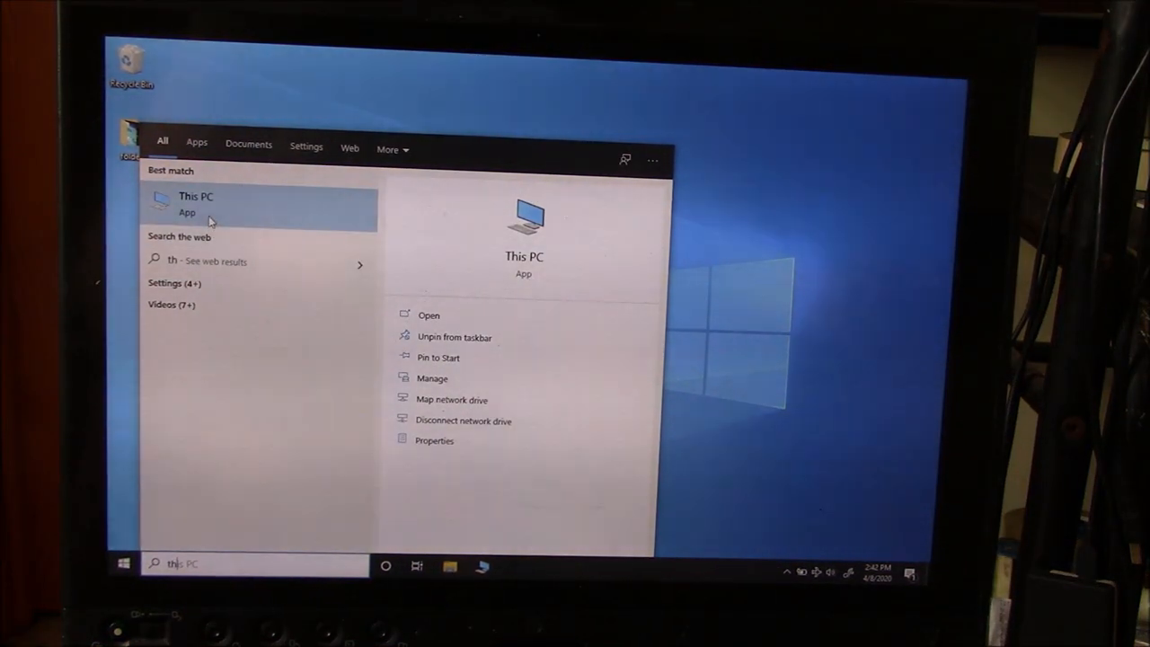
click(196, 202)
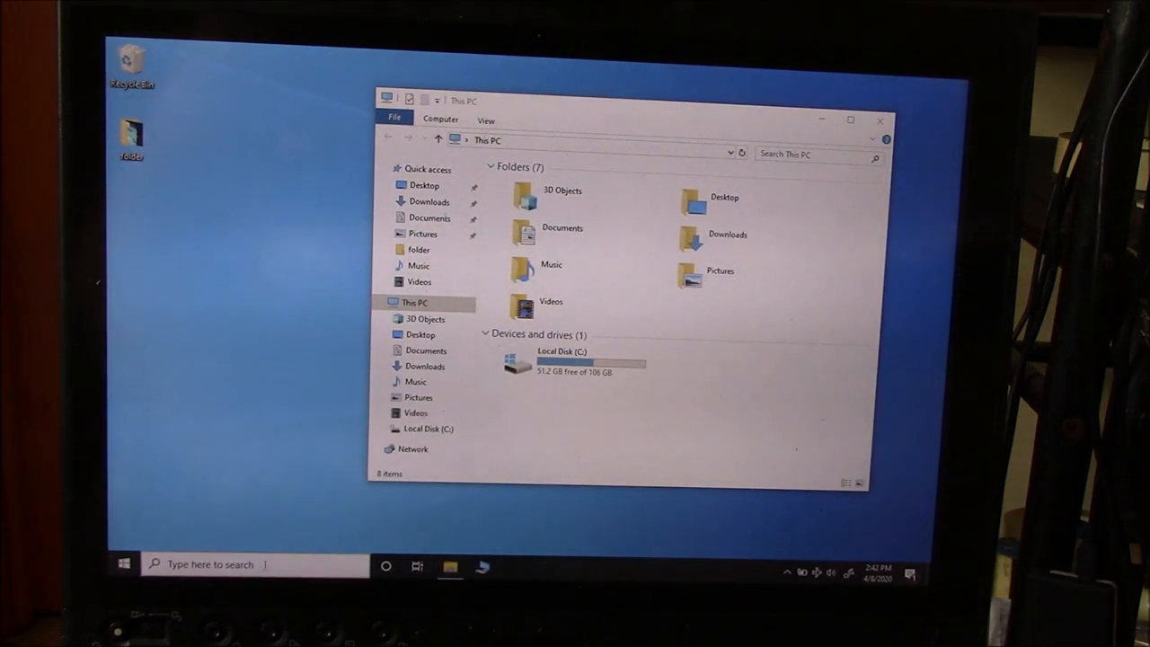
- Open Device Manager and expand Disk drives to check the WDC WD20 USB drive beside the Micron SSD
text(device Manager)
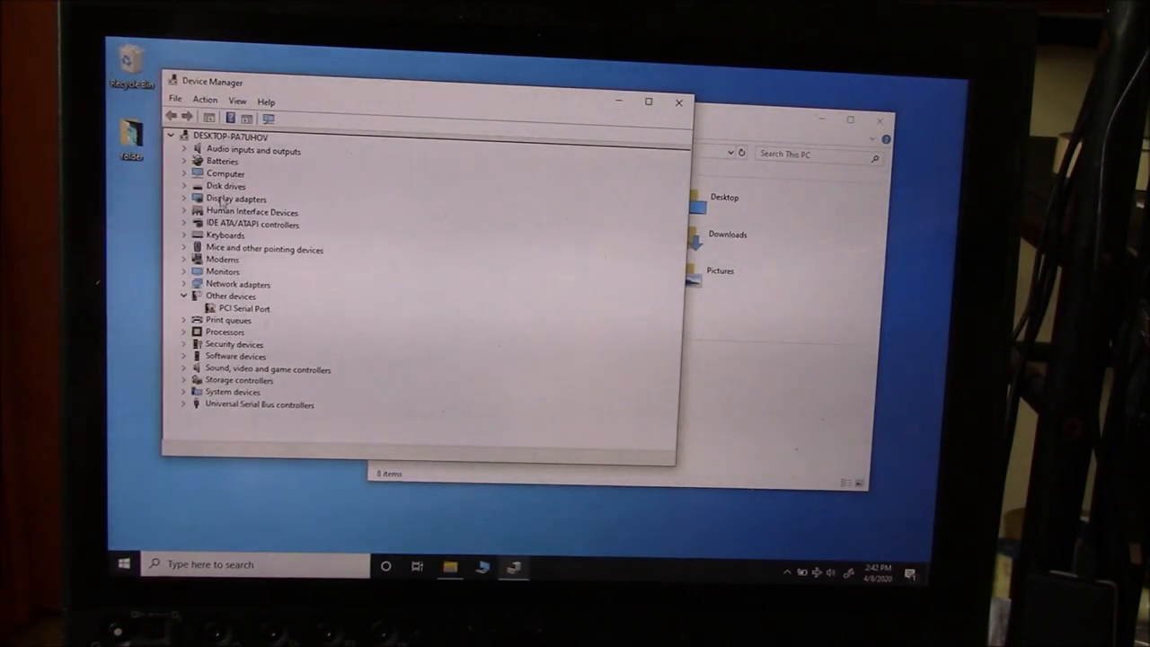
click(196, 186)
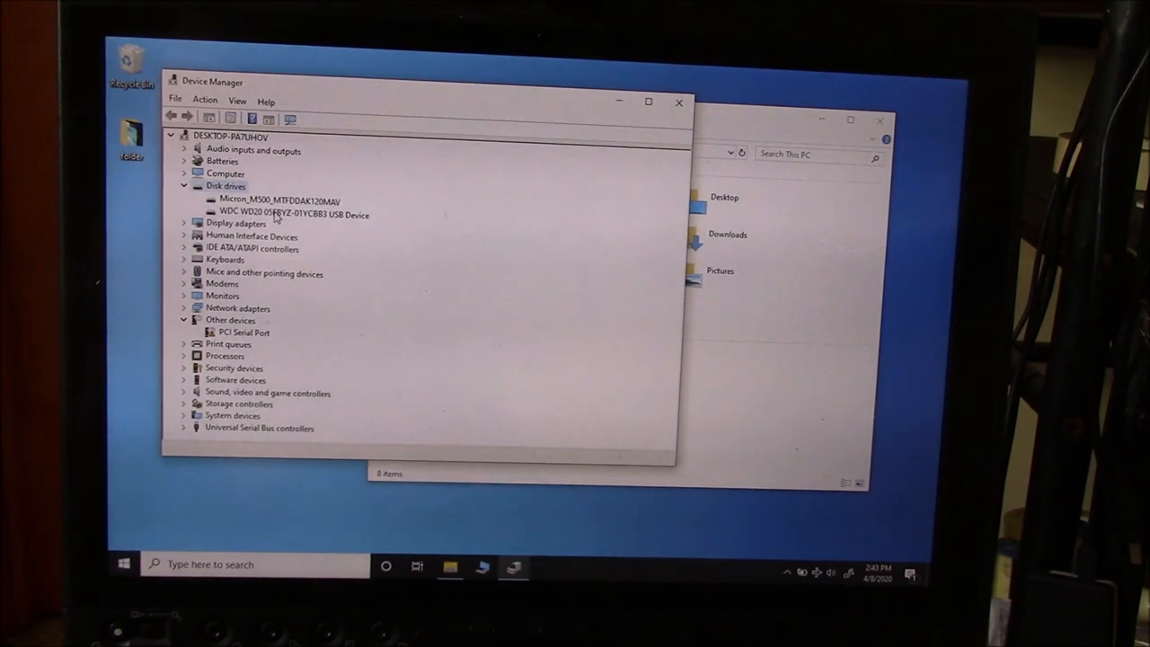
click(297, 215)
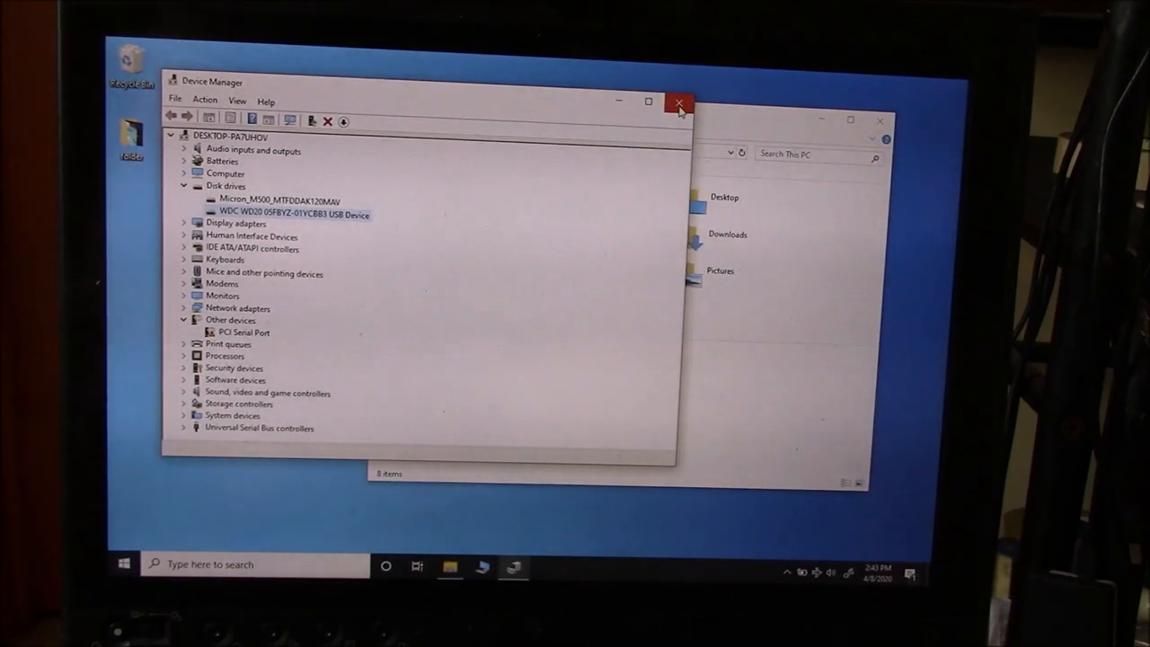
- Close Device Manager and launch Disk Management, which prompts to initialize the 1863 GB Disk 1
click(679, 102)
text(disk ma)
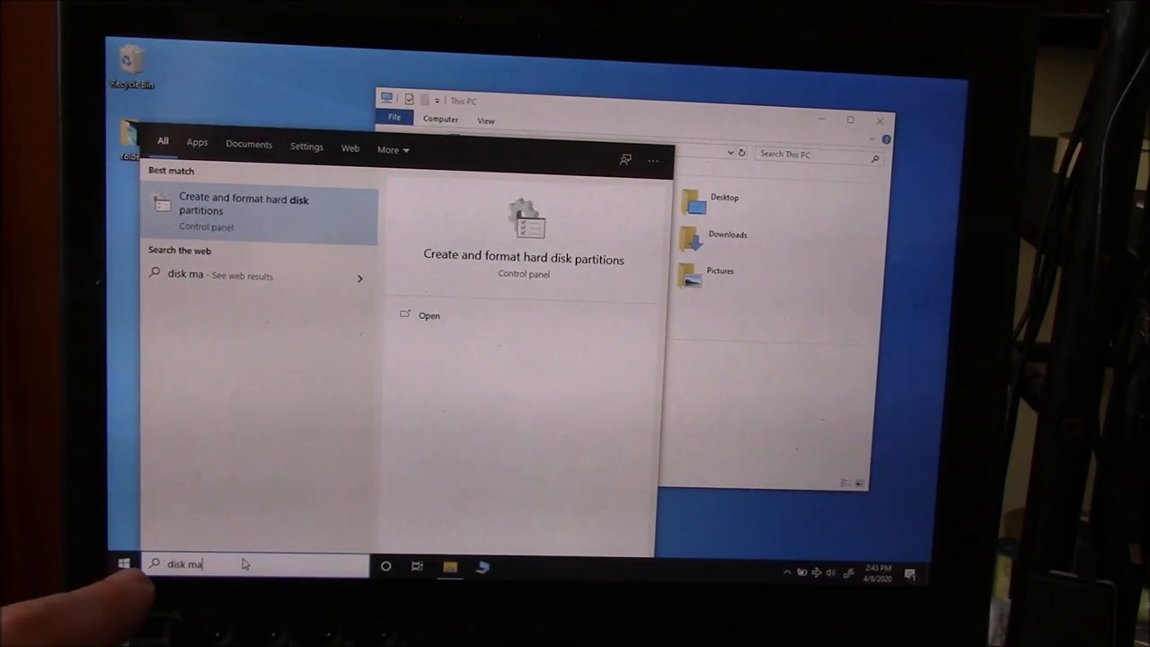
text(na)
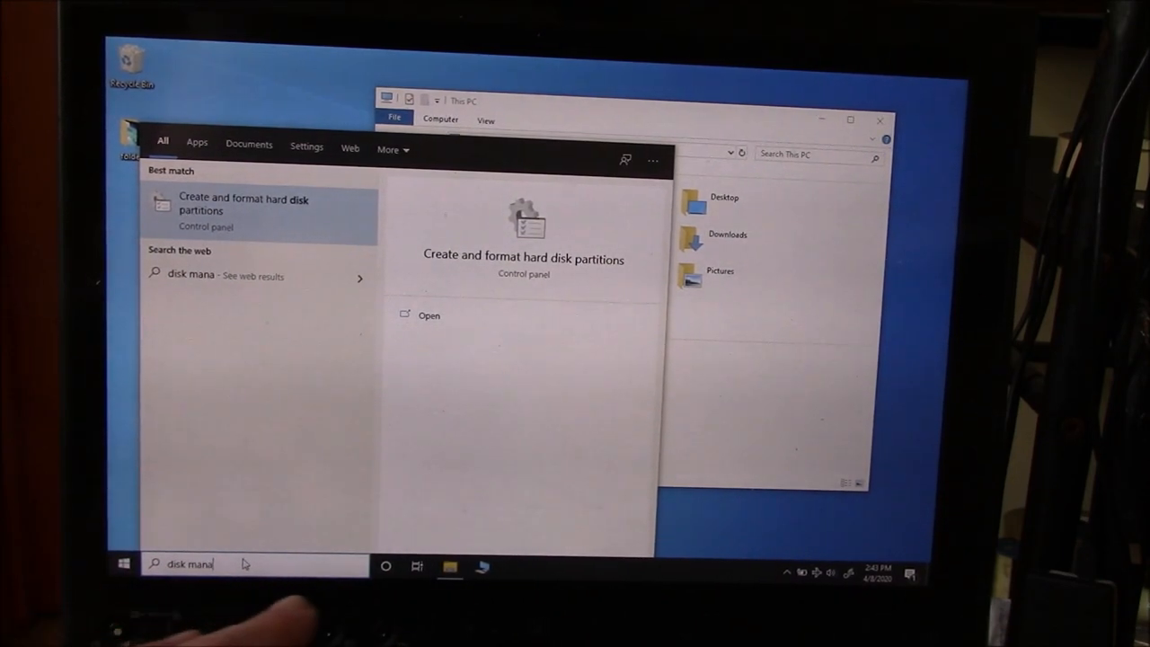
text(gem)
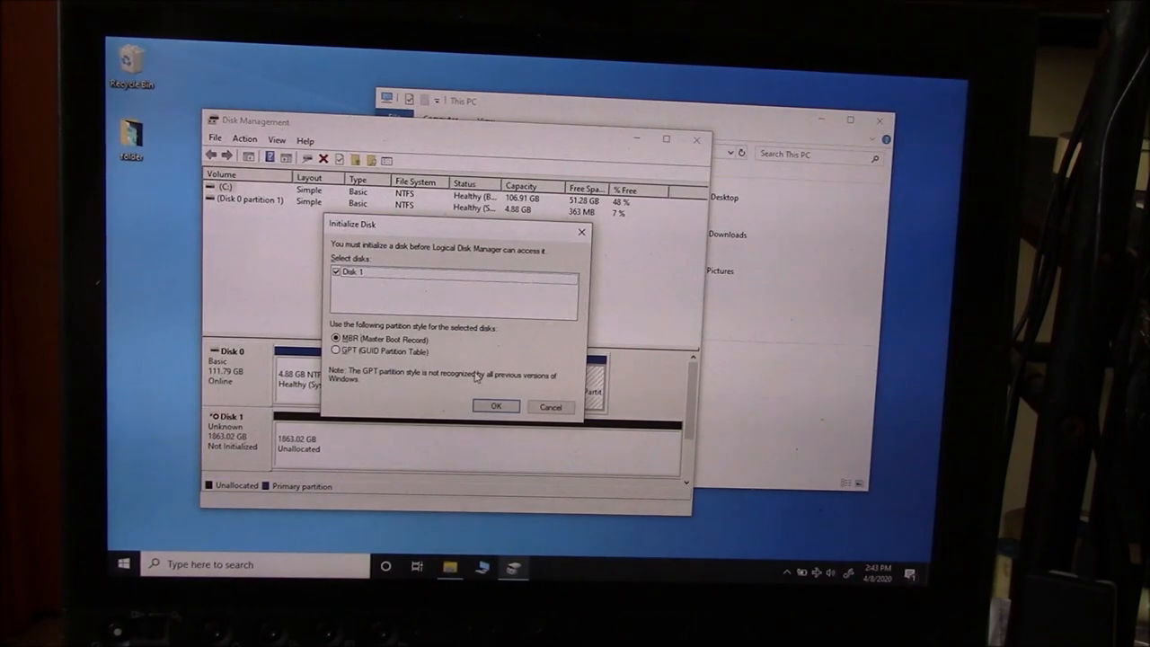
mouse_move(581, 233)
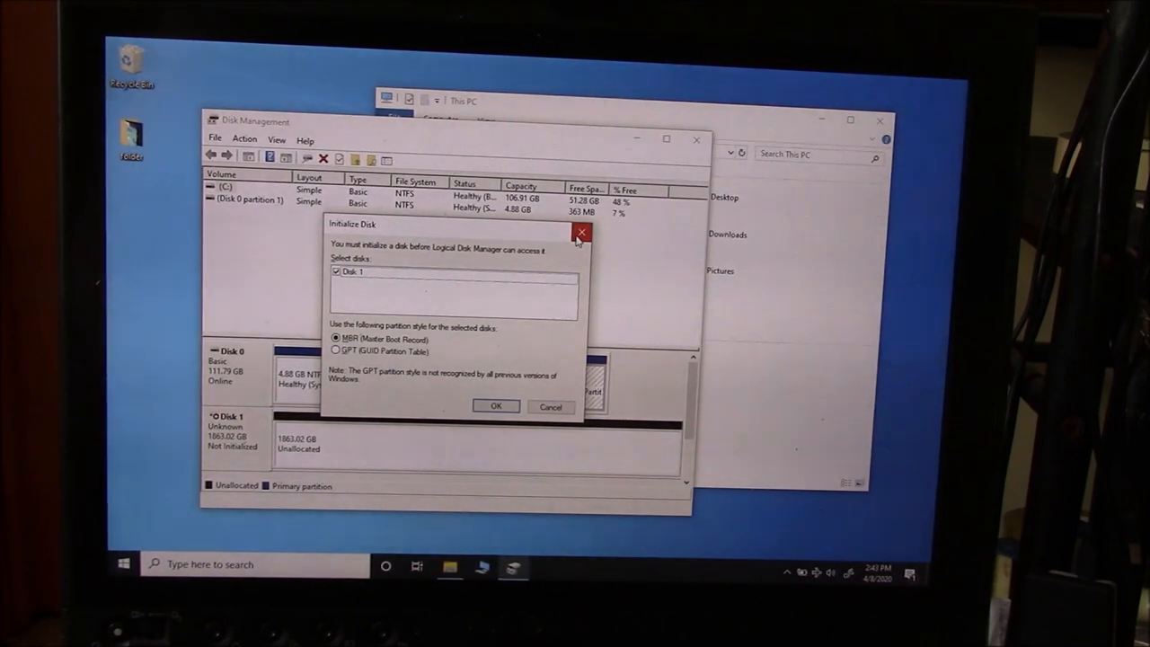
- Dismiss the prompt, then initialize Disk 1 from its context menu with MBR partitioning
click(582, 233)
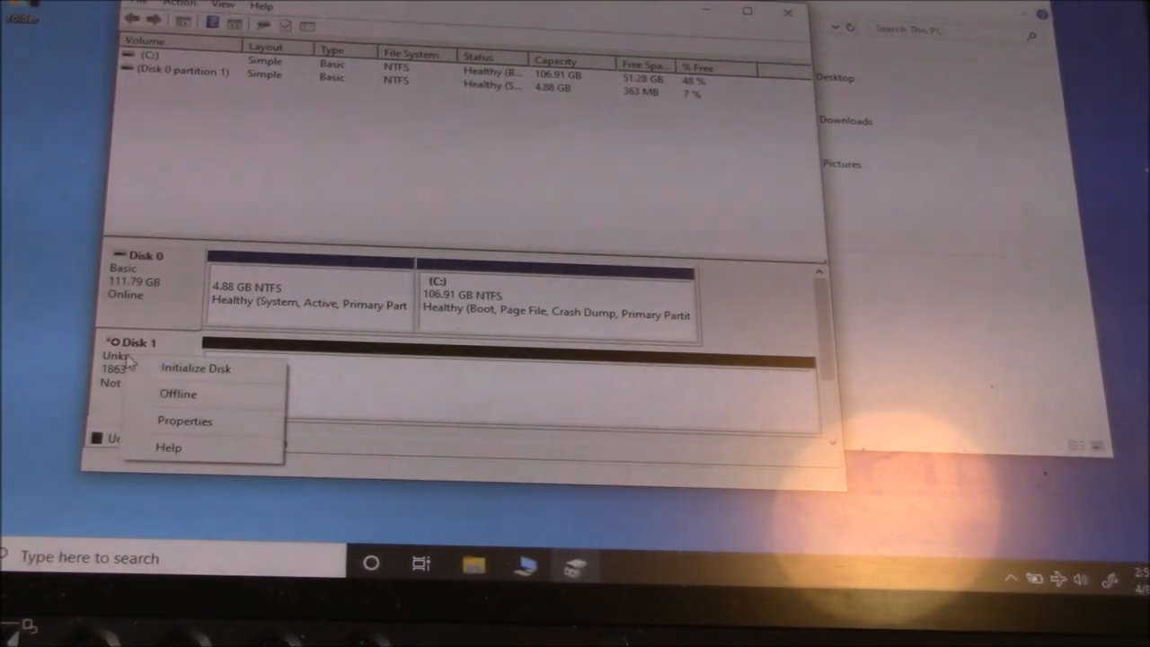
click(195, 369)
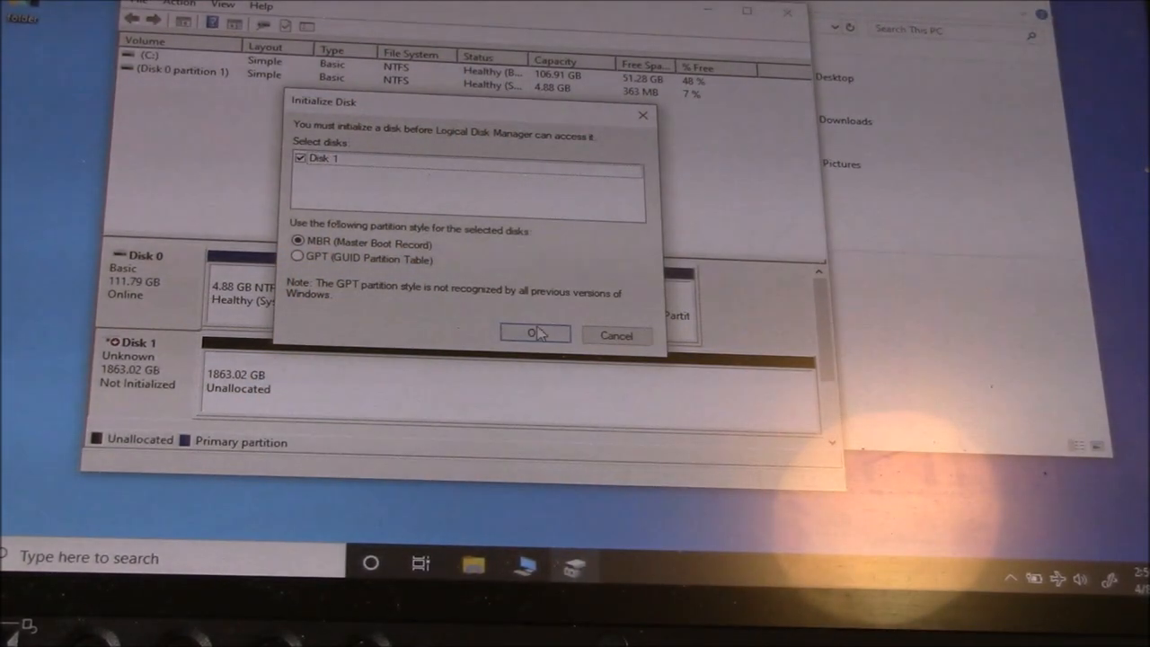
click(534, 335)
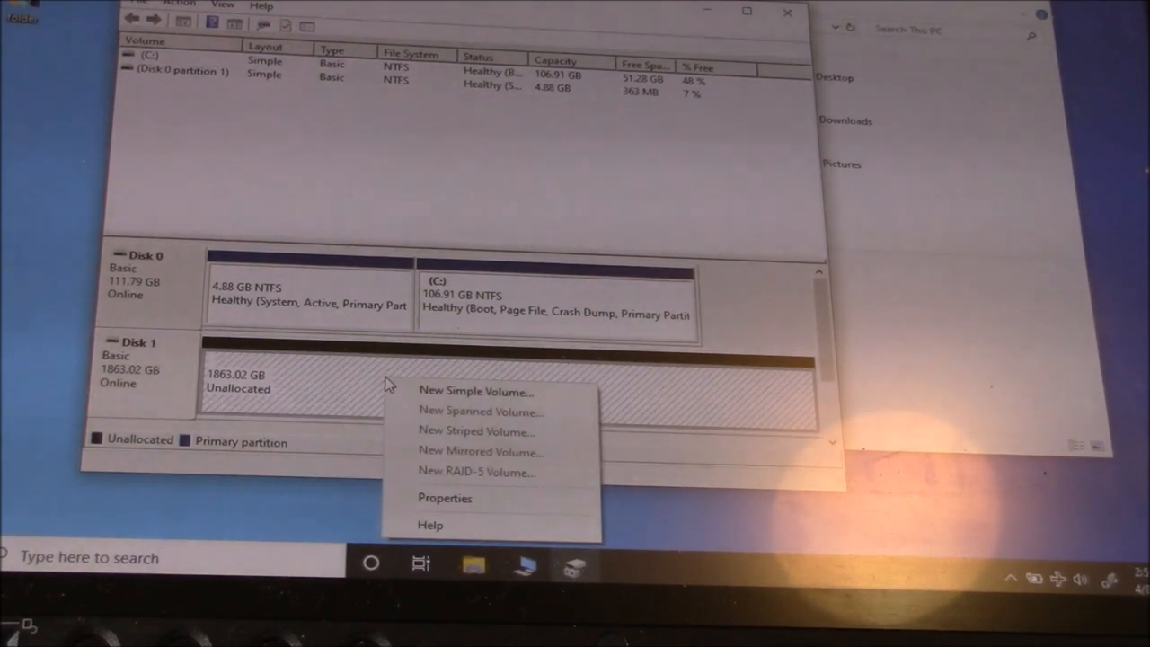
mouse_move(476, 392)
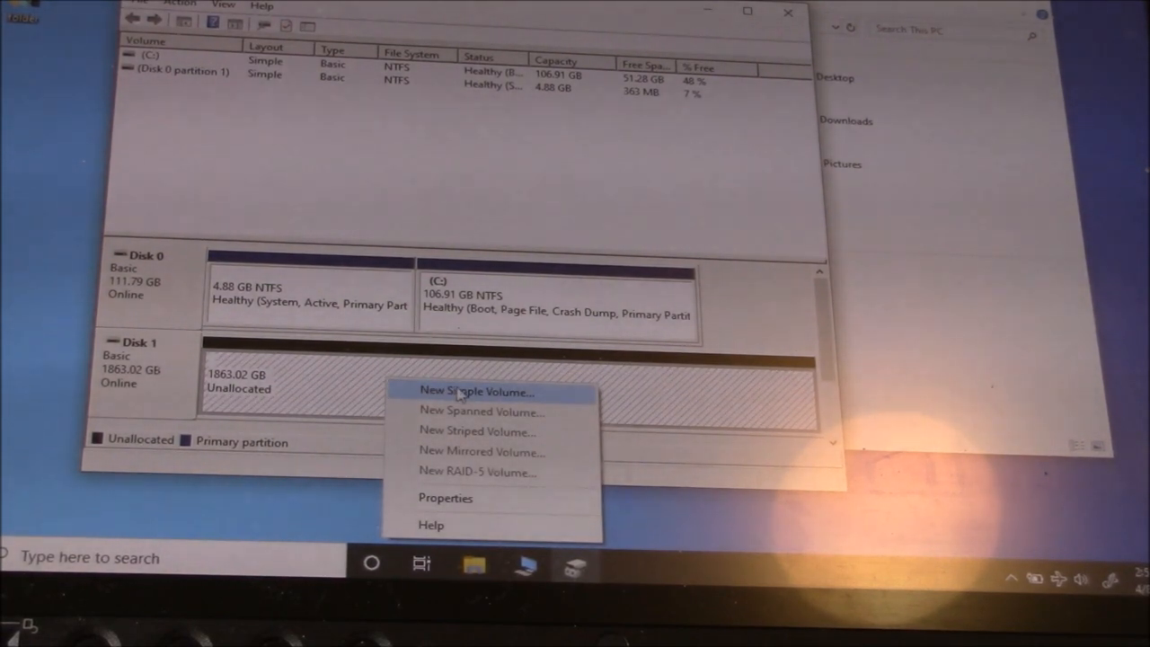
- Create a maximum-size simple volume on Disk 1: letter D, NTFS quick format, label 'New Volume'
click(476, 391)
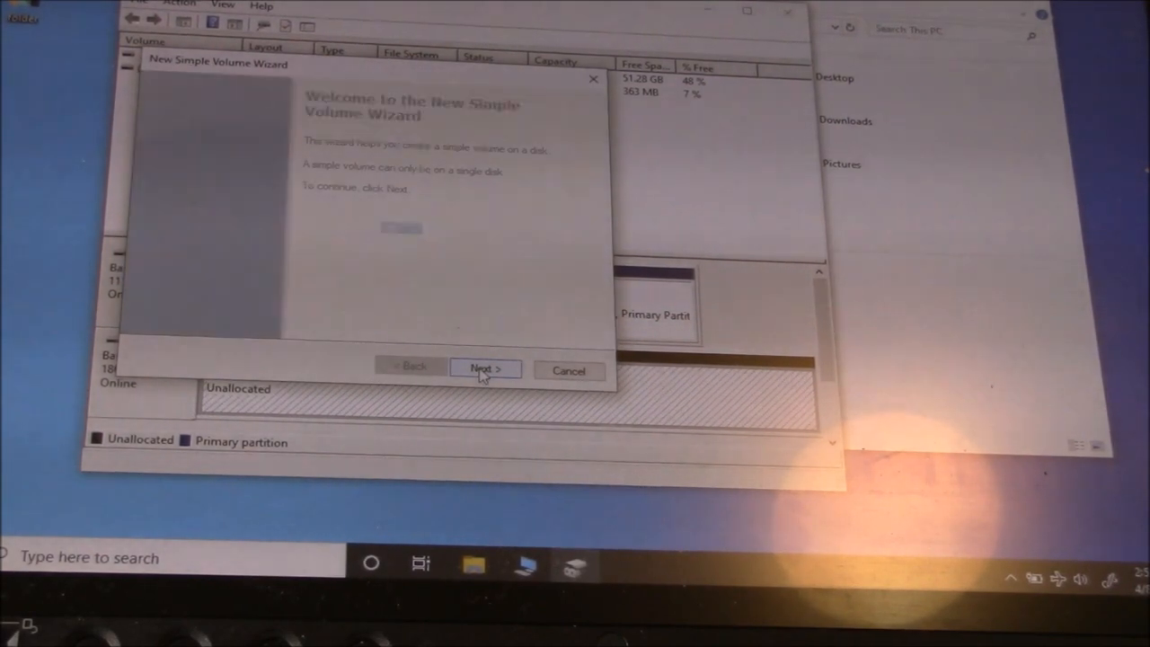
click(485, 369)
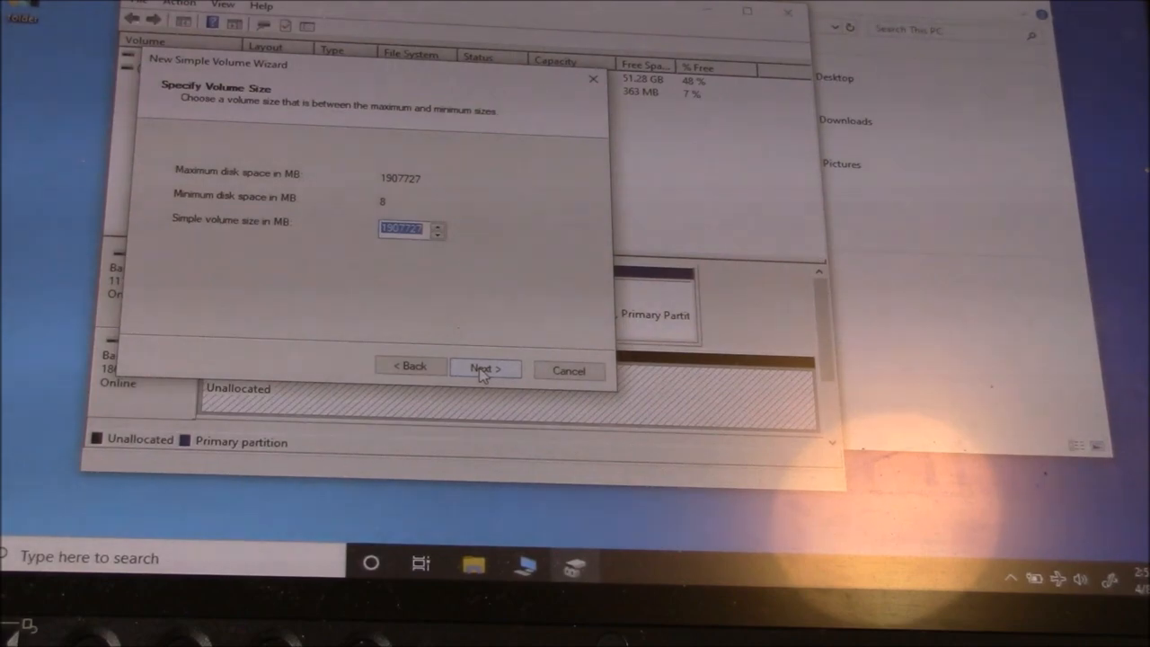
click(485, 367)
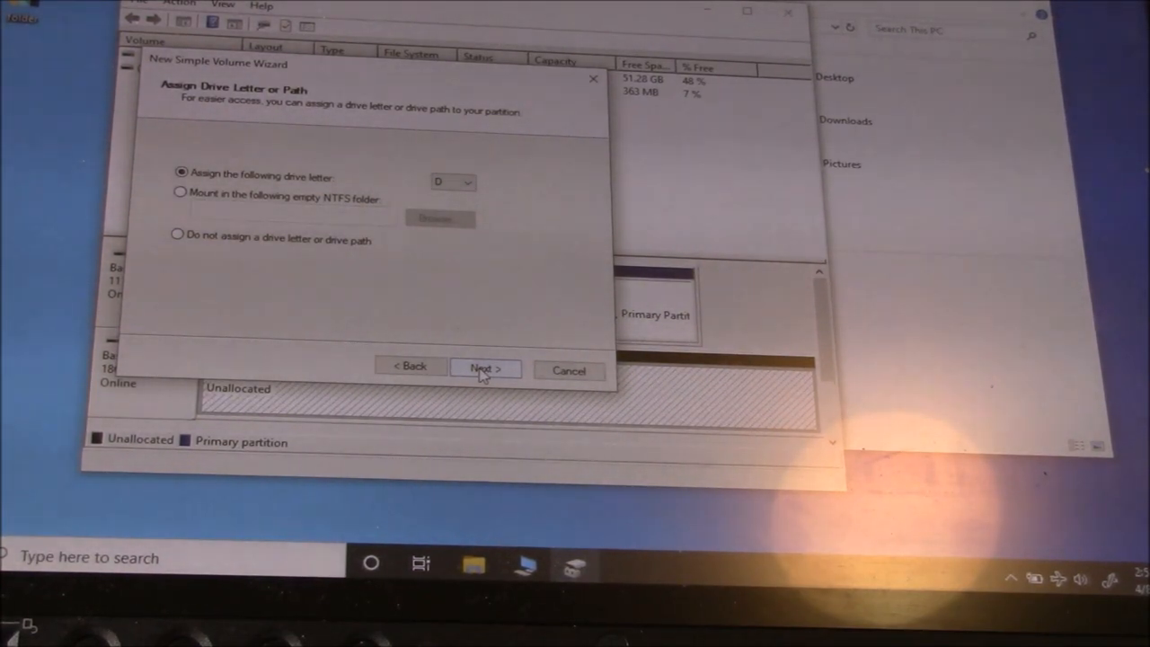
click(486, 368)
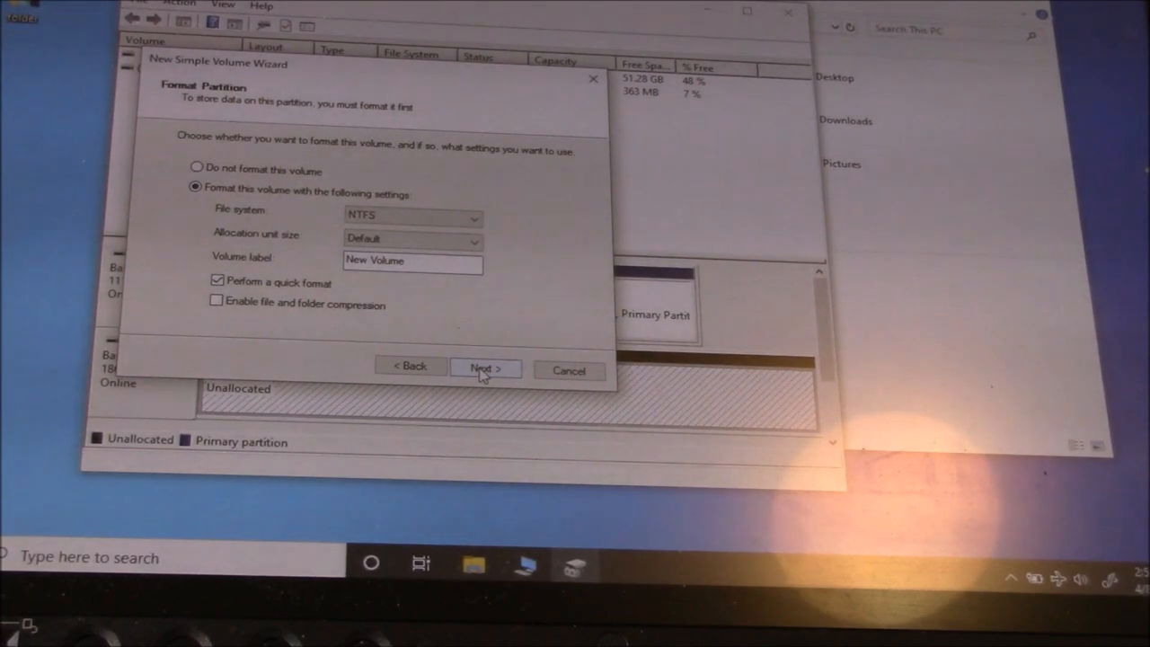
click(484, 369)
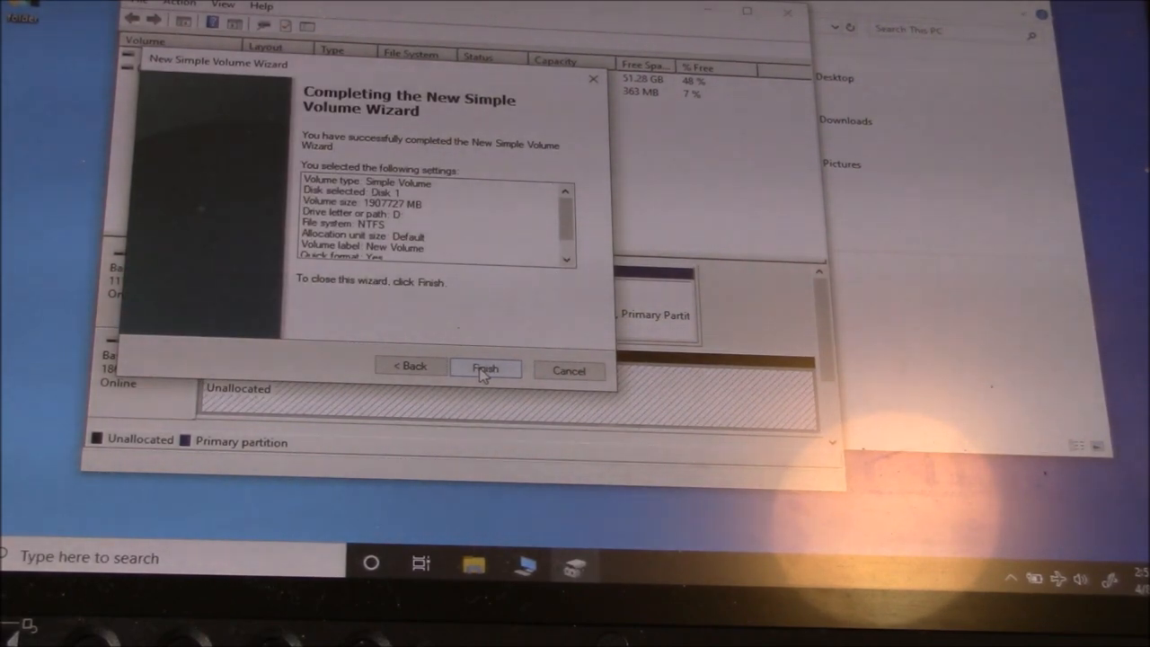
click(485, 369)
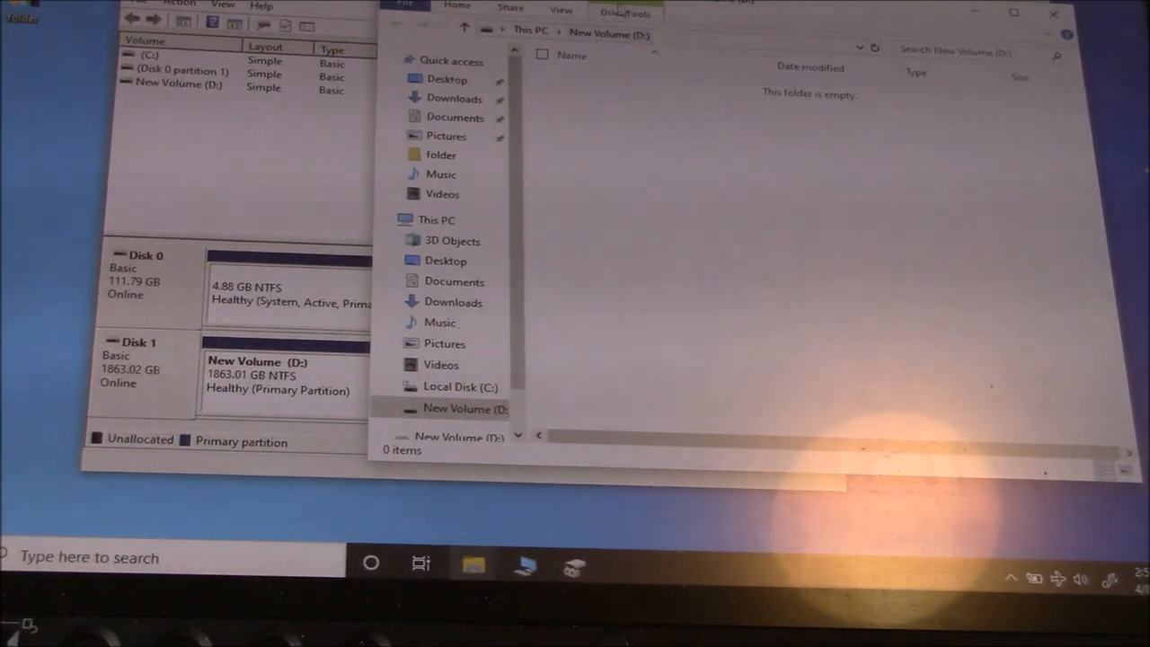
- Return to This PC to see New Volume (D:) with 1.81 TB free beside Local Disk (C:)
click(435, 219)
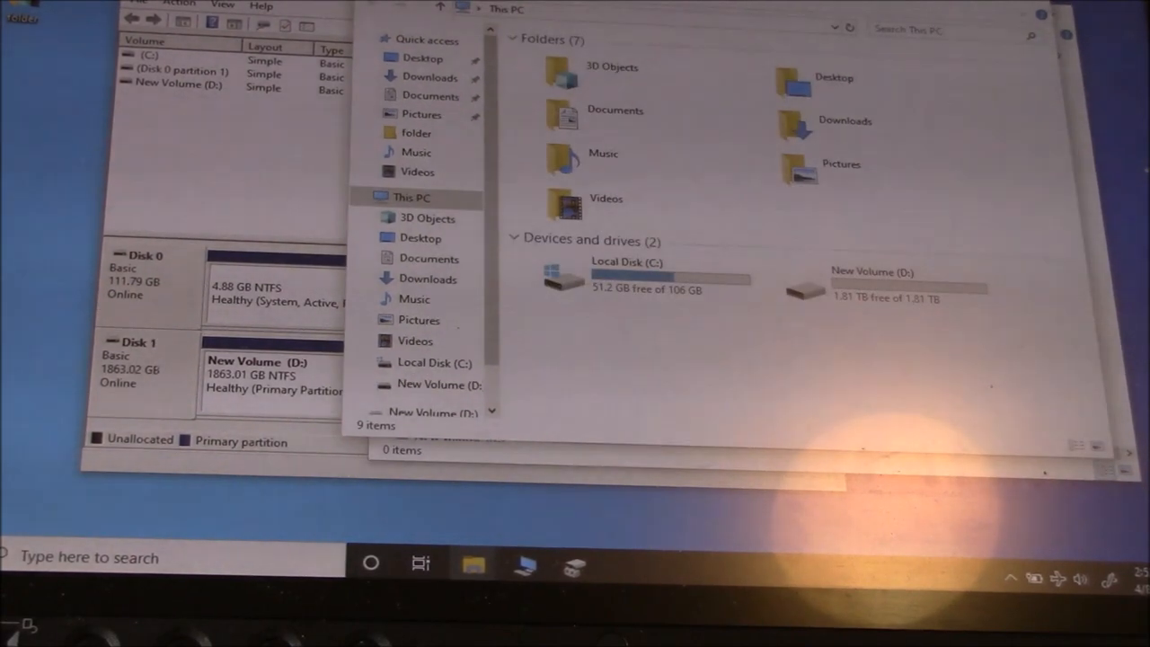